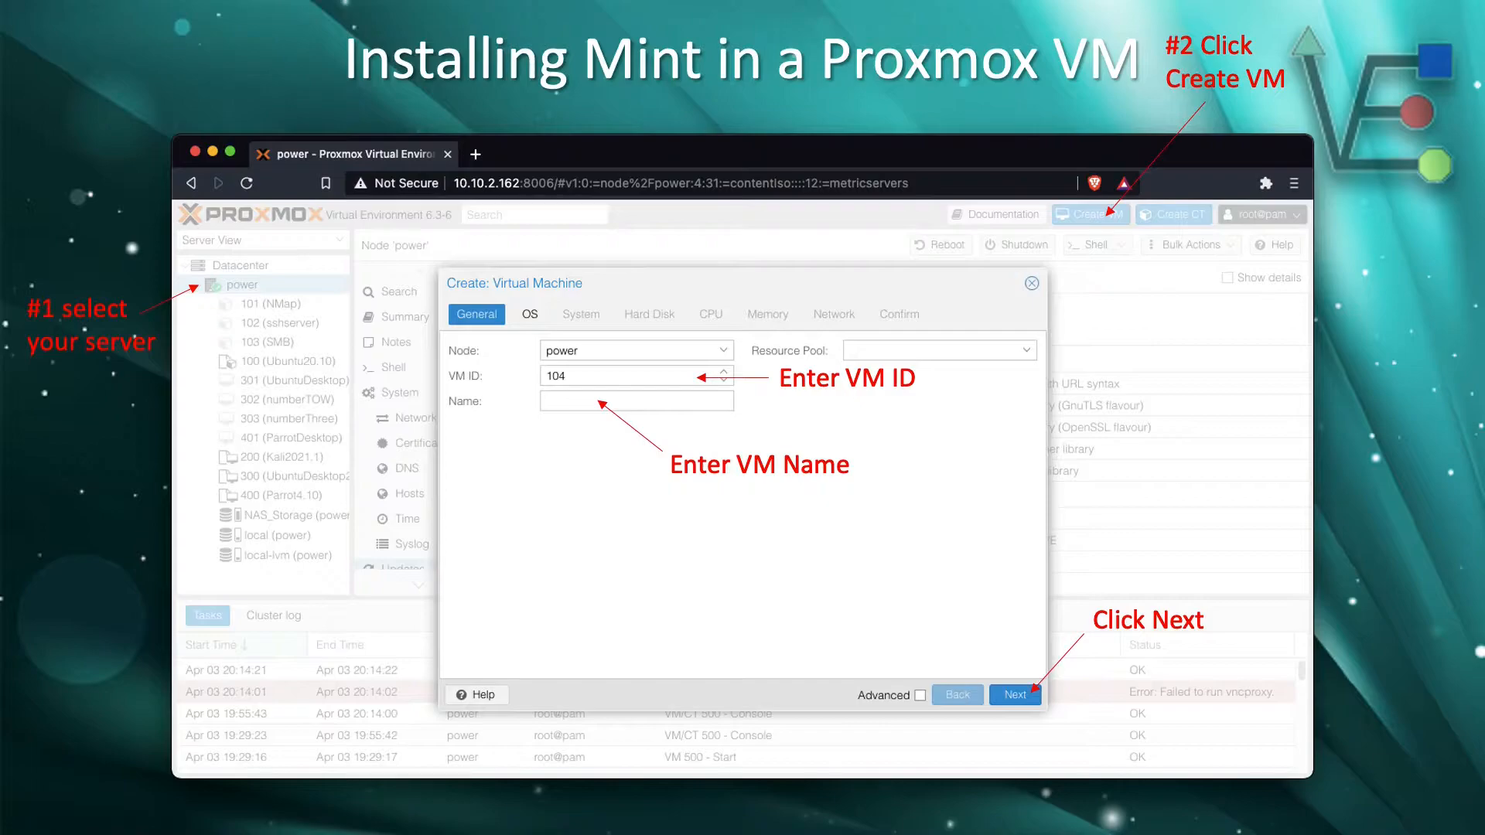
- Advance from the VM's general settings to the OS step with the Mint 20.1 Cinnamon ISO
left_click(1014, 695)
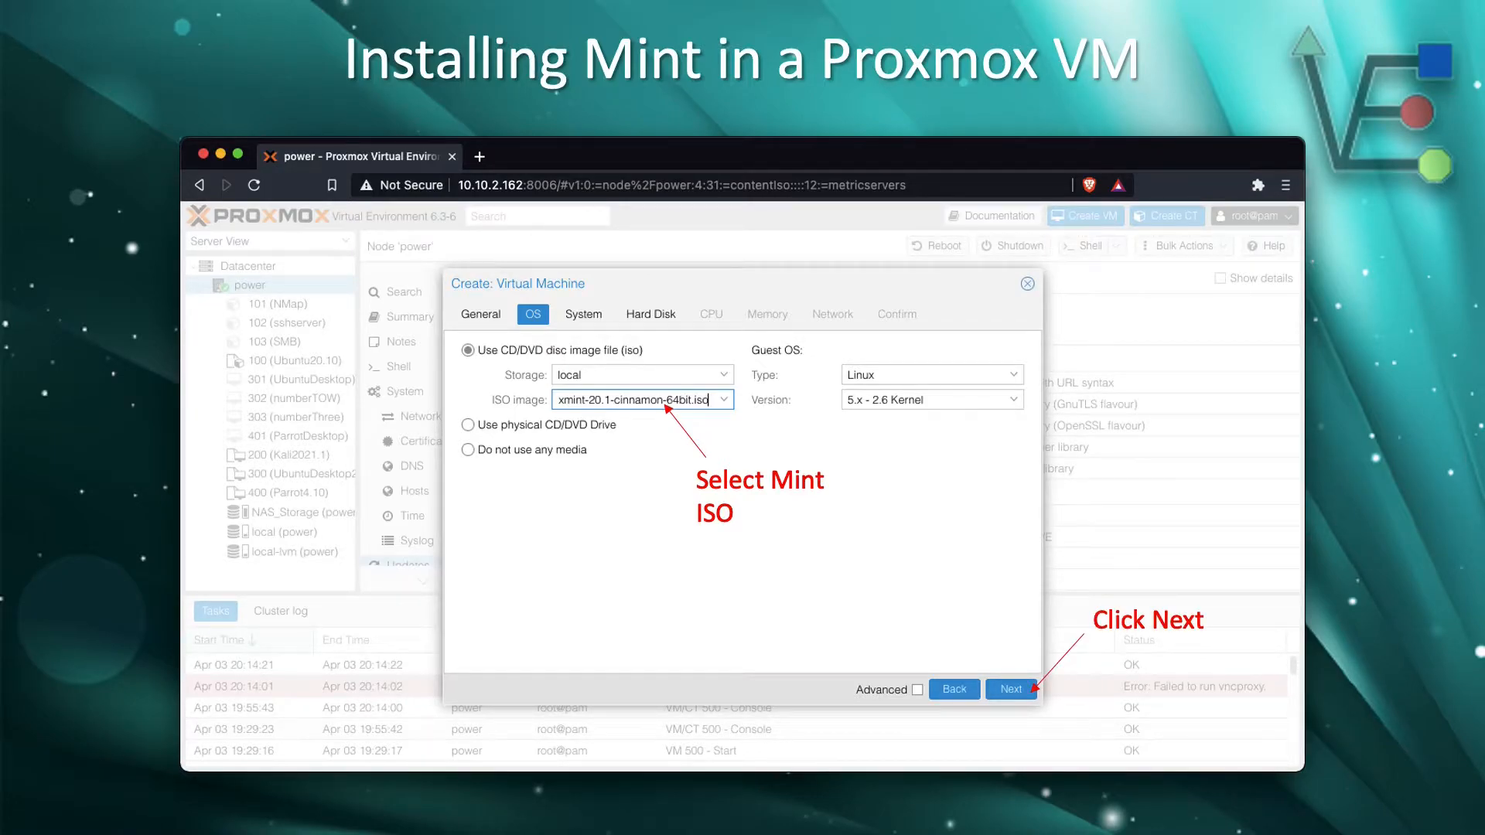
- Accept system defaults and reach the hard disk step for a 32 GiB SATA disk on local-lvm
left_click(1012, 689)
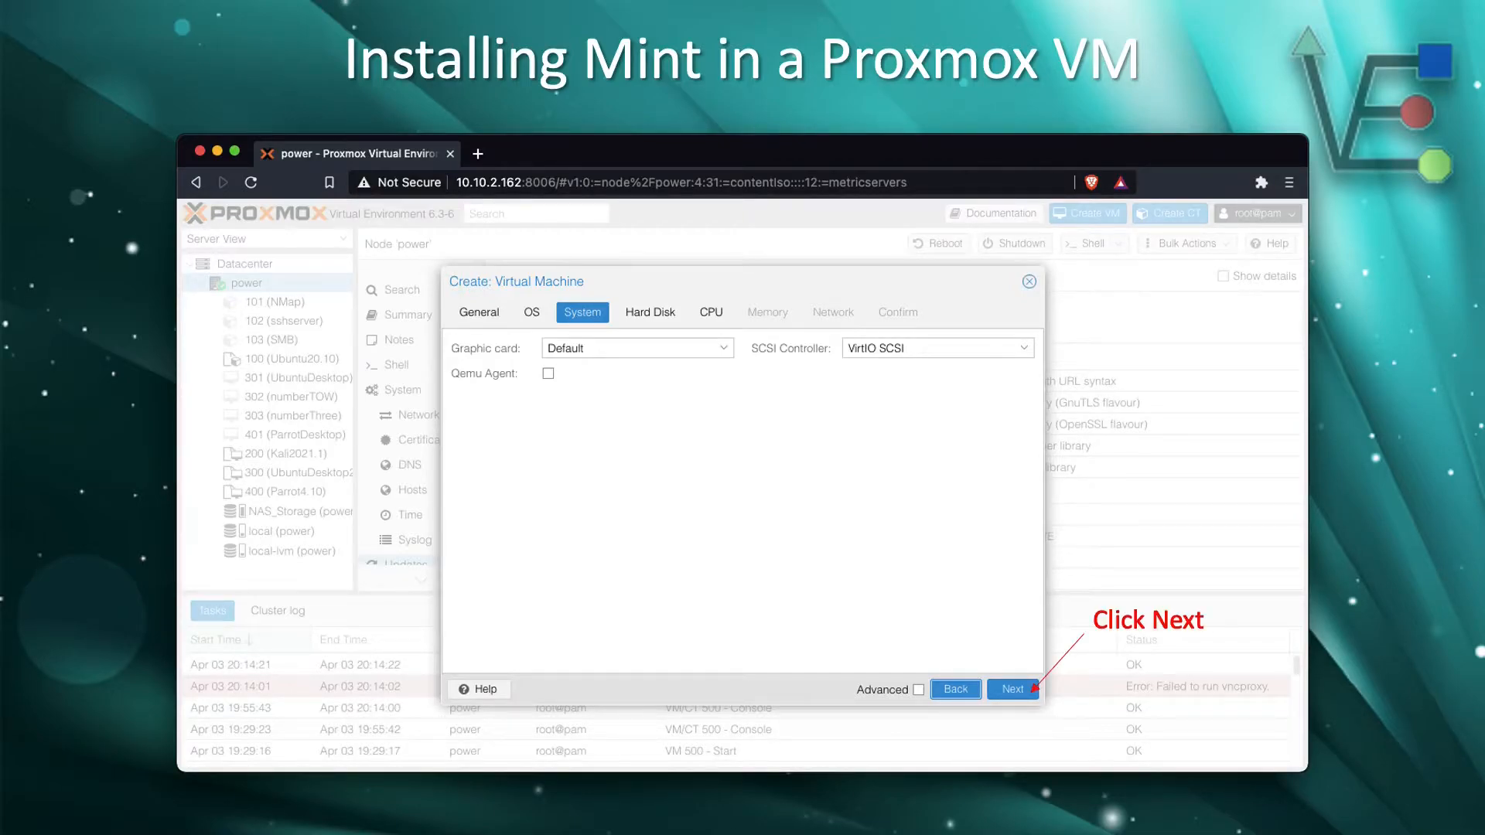
left_click(1012, 688)
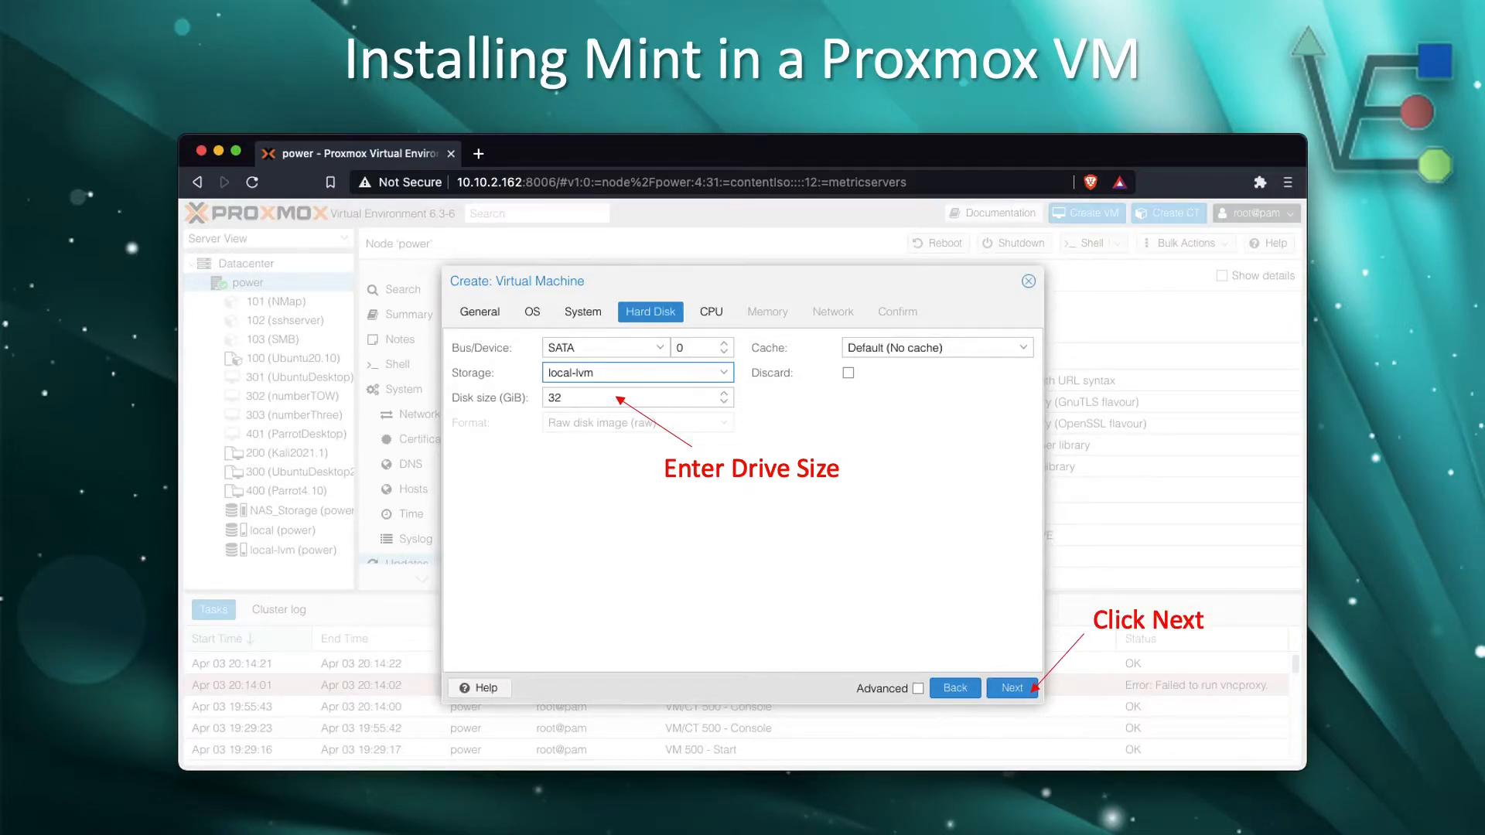
- Give the VM 1 socket with 3 cores and move to the memory step for 4098 MiB
left_click(1011, 686)
type("3")
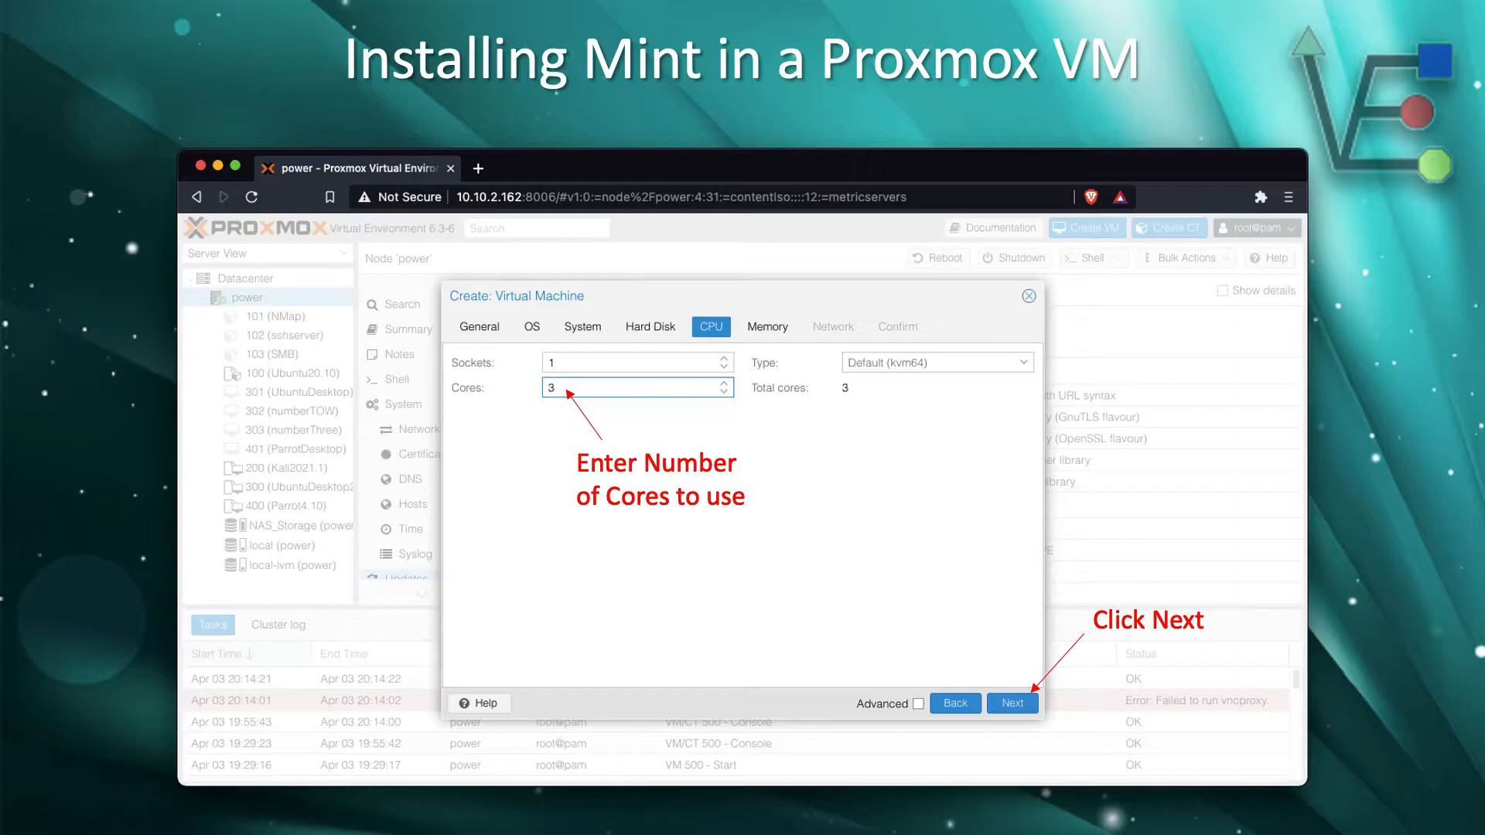
left_click(1012, 702)
type("4098")
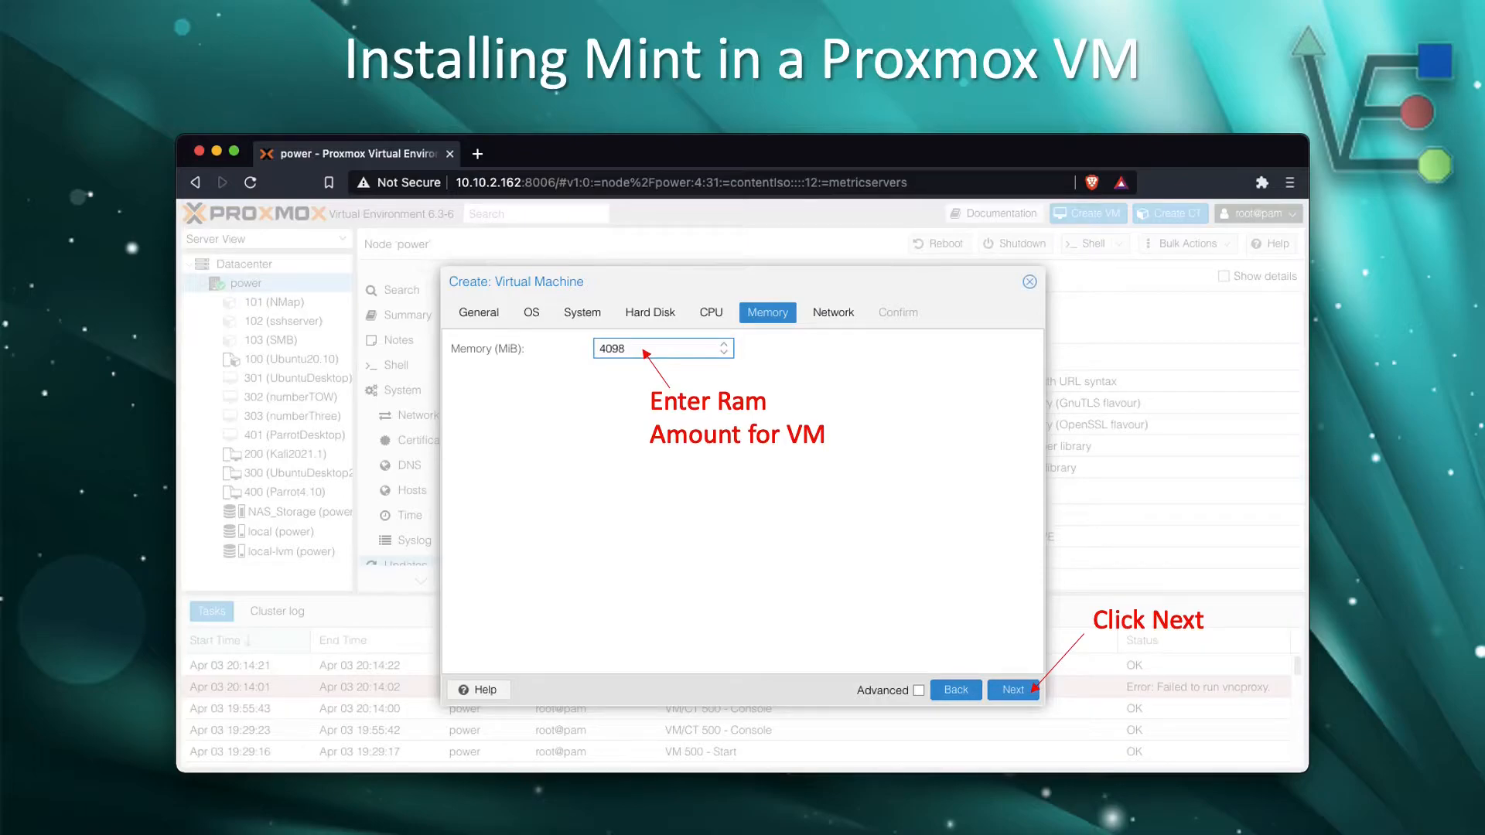
- Keep the vmbr0 VirtIO firewalled network and bring up the Confirm summary
left_click(1015, 688)
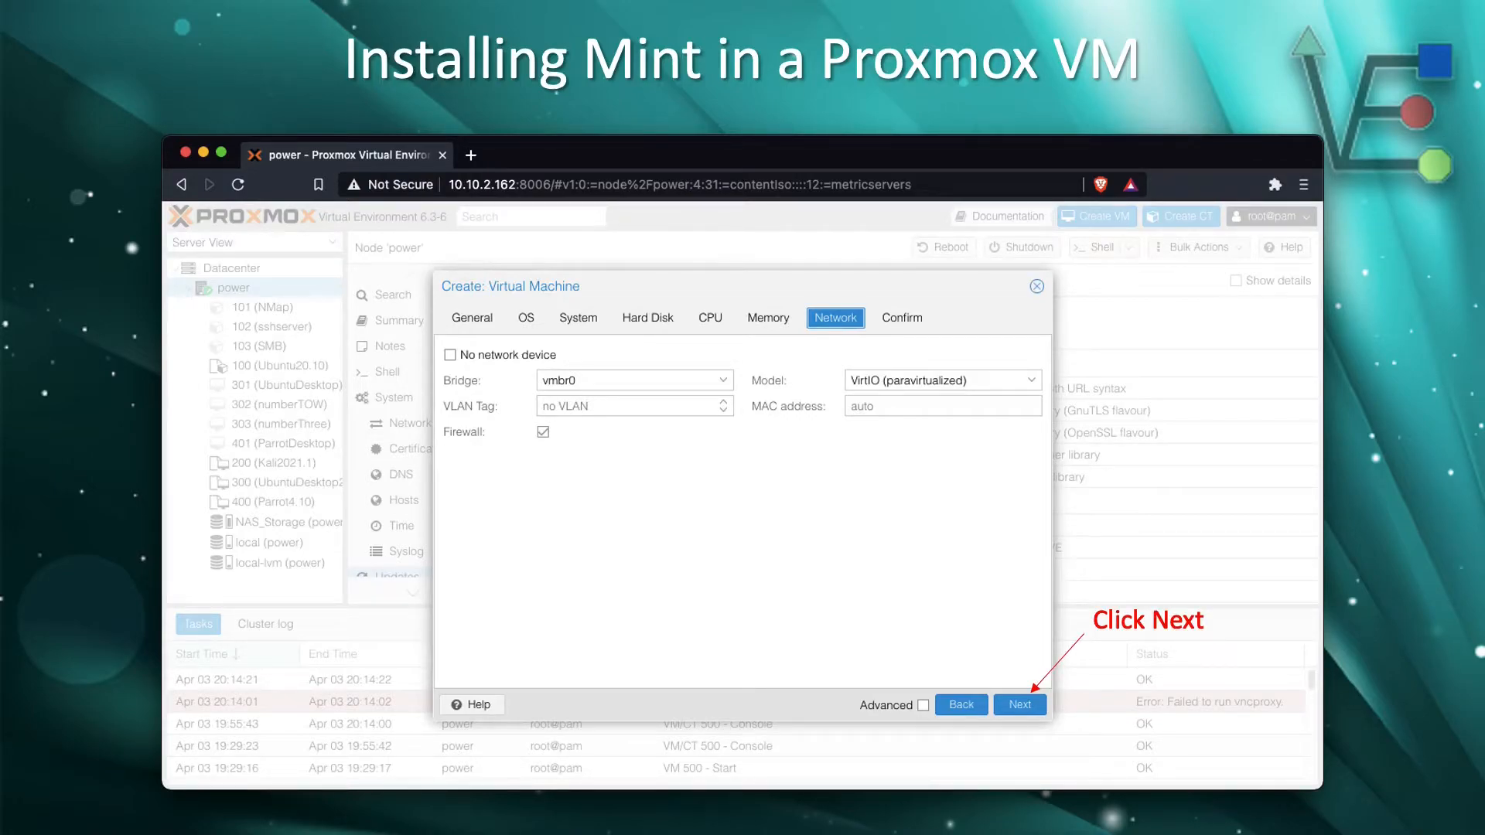
left_click(1020, 706)
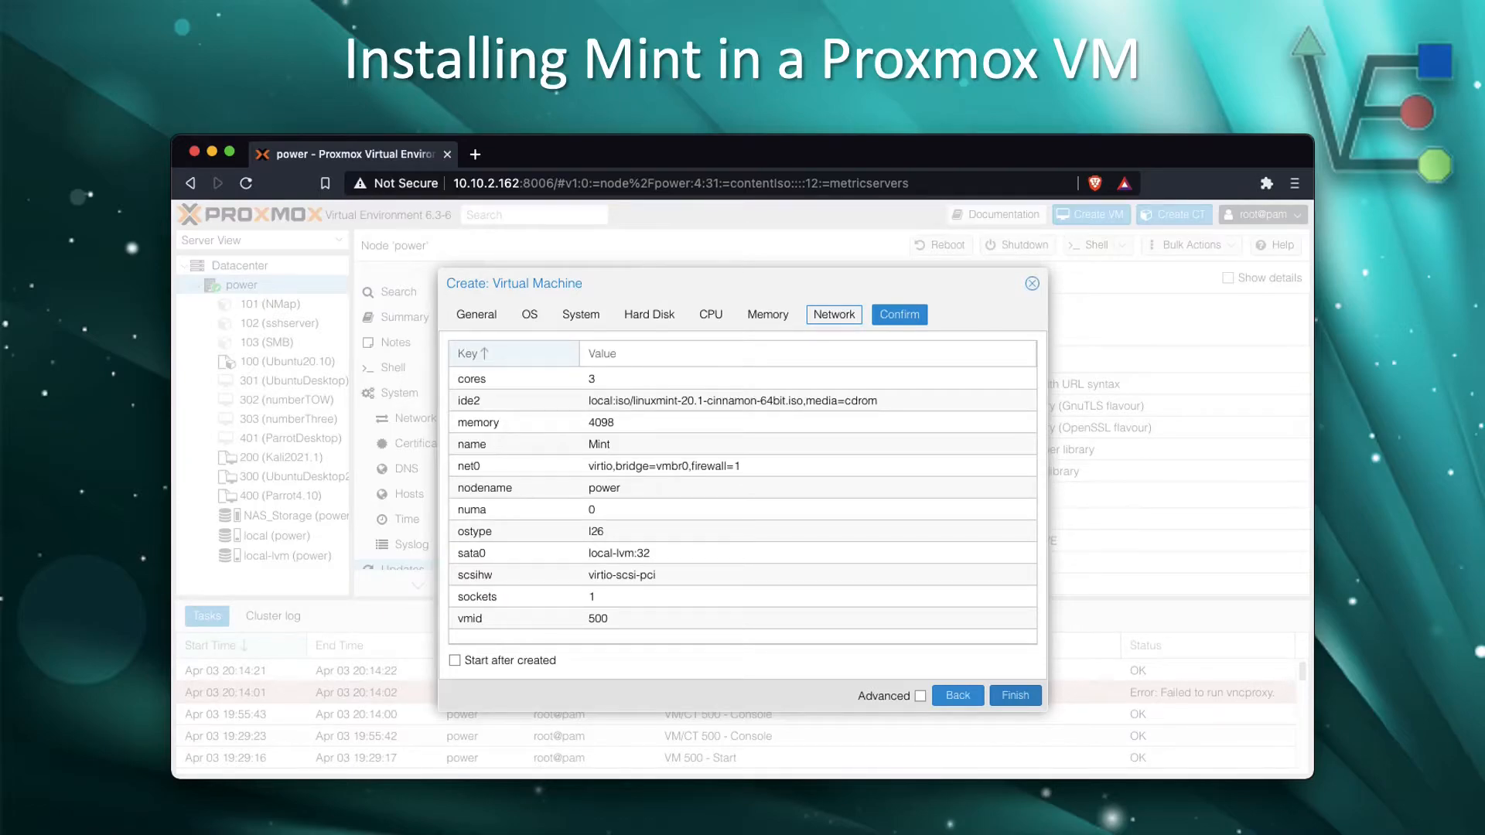
- Finish the wizard so VM 500 named Mint is created on the power node
left_click(1015, 695)
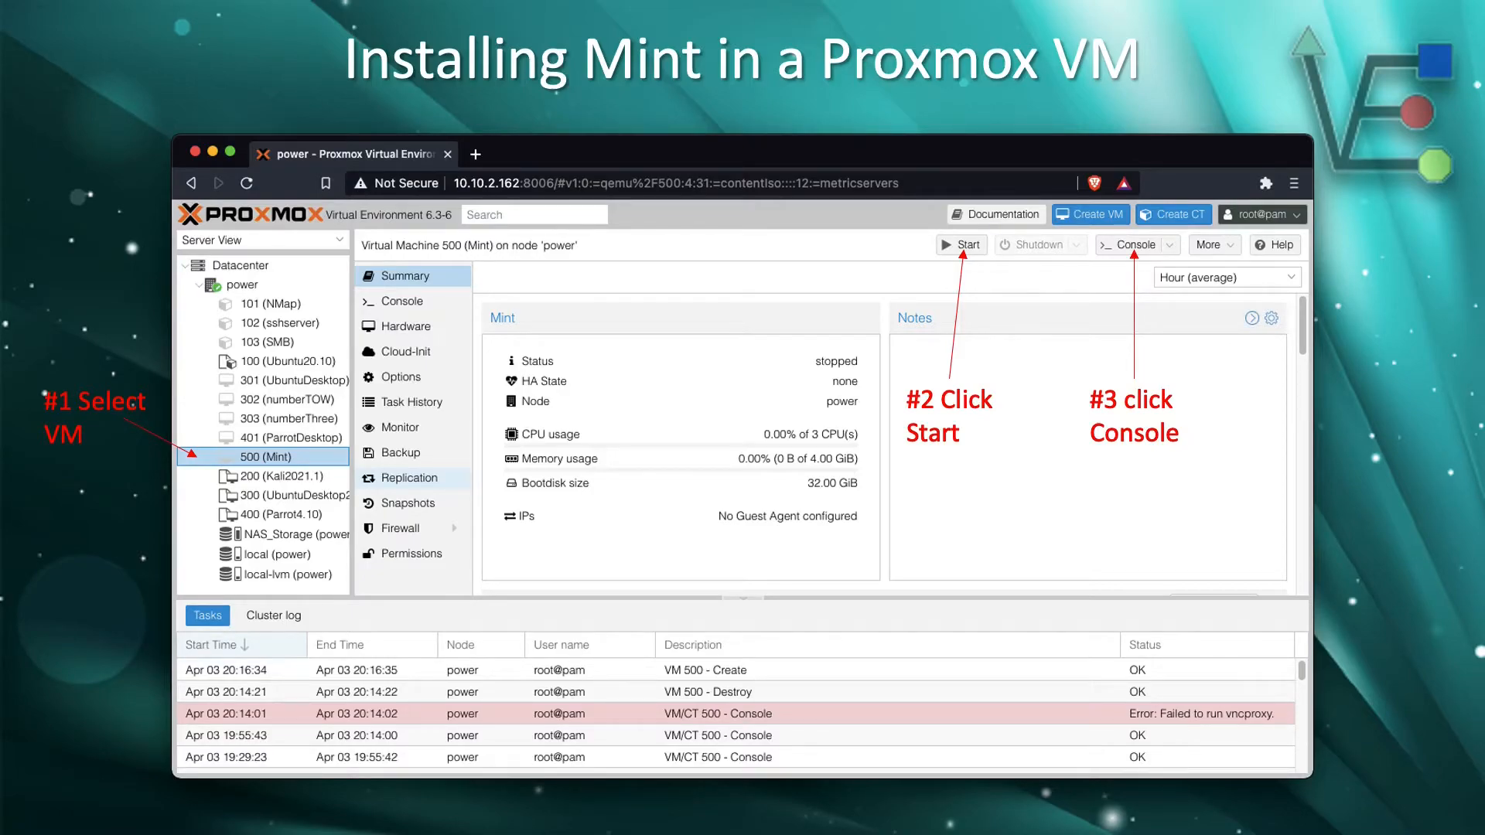
- Power on the Mint VM and boot the live session via Start Linux Mint
left_click(1132, 244)
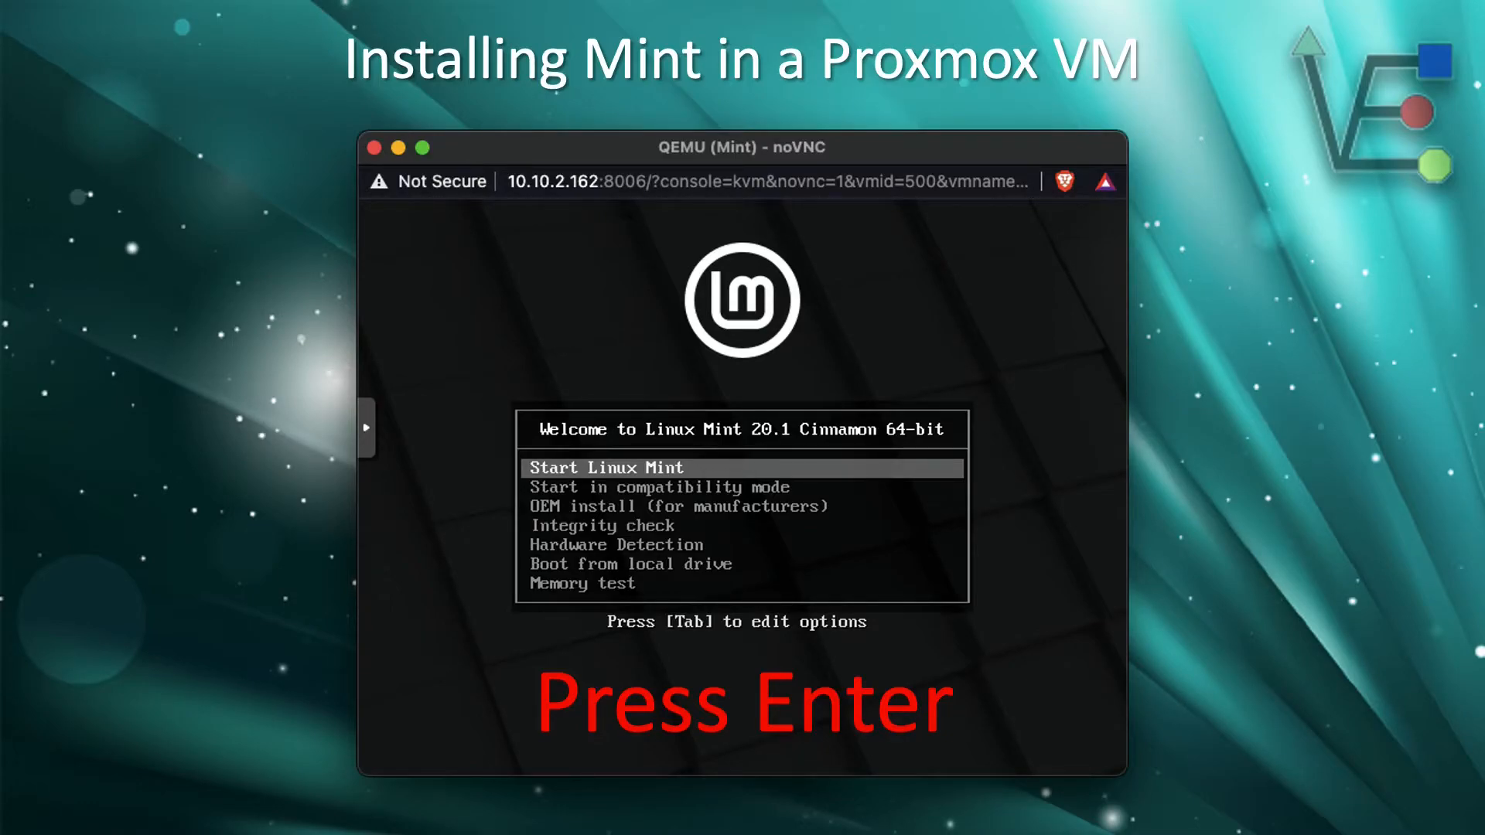
key("enter")
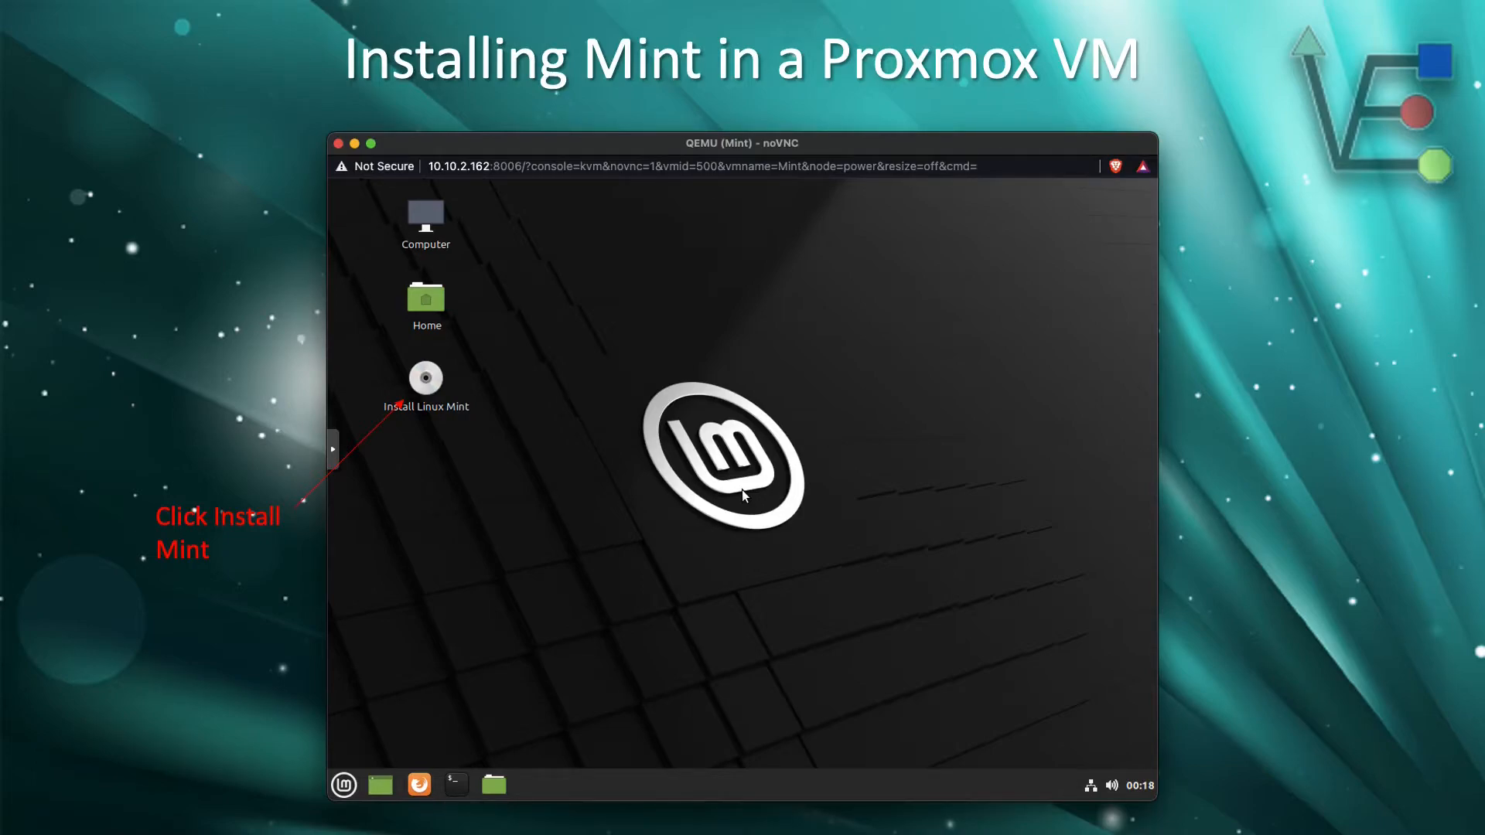
- Launch the installer, choose English and the English (US) keyboard layout, reaching multimedia codecs
double_click(425, 382)
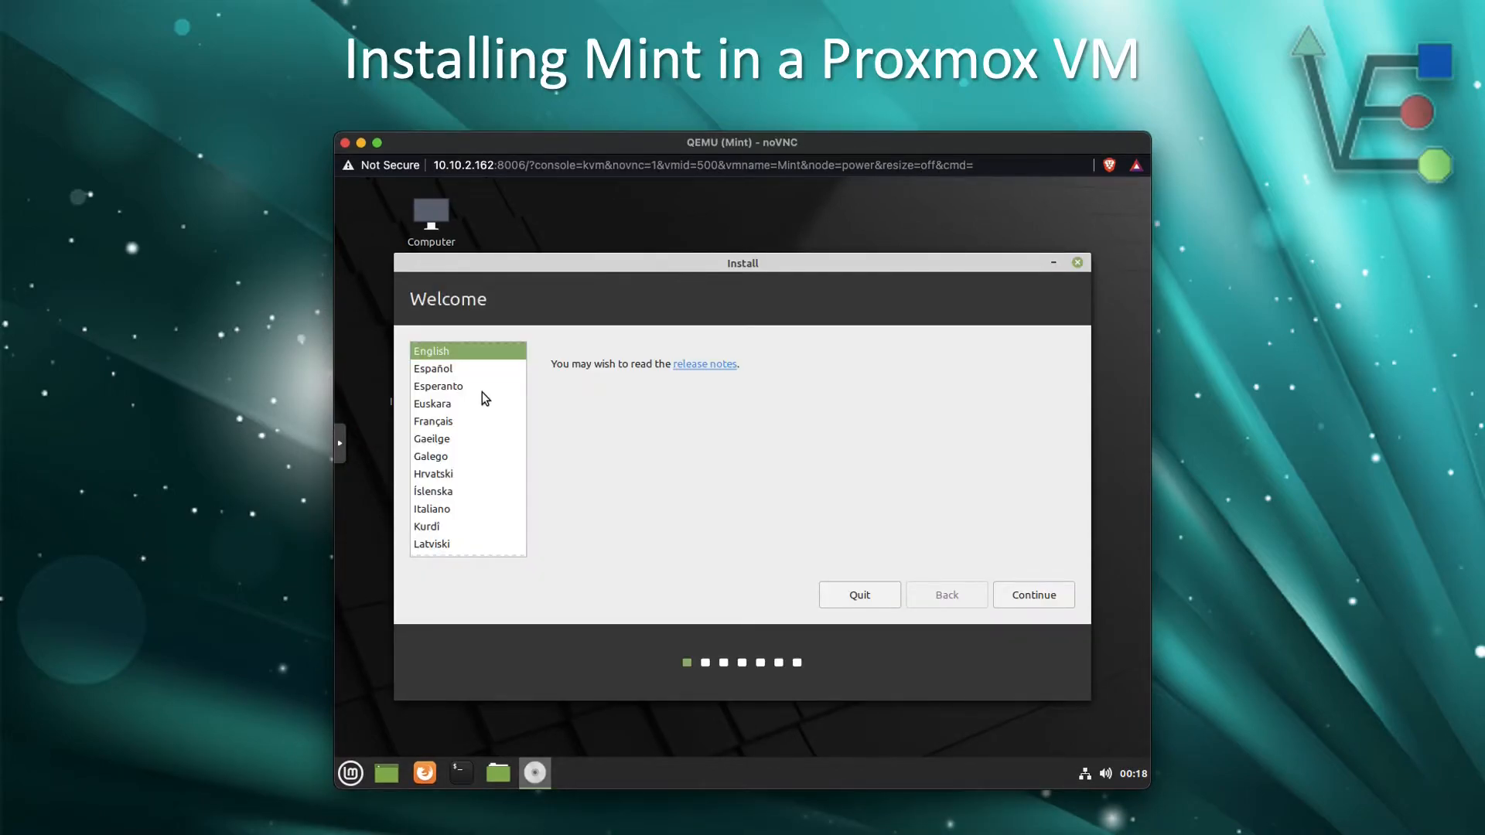
left_click(1032, 594)
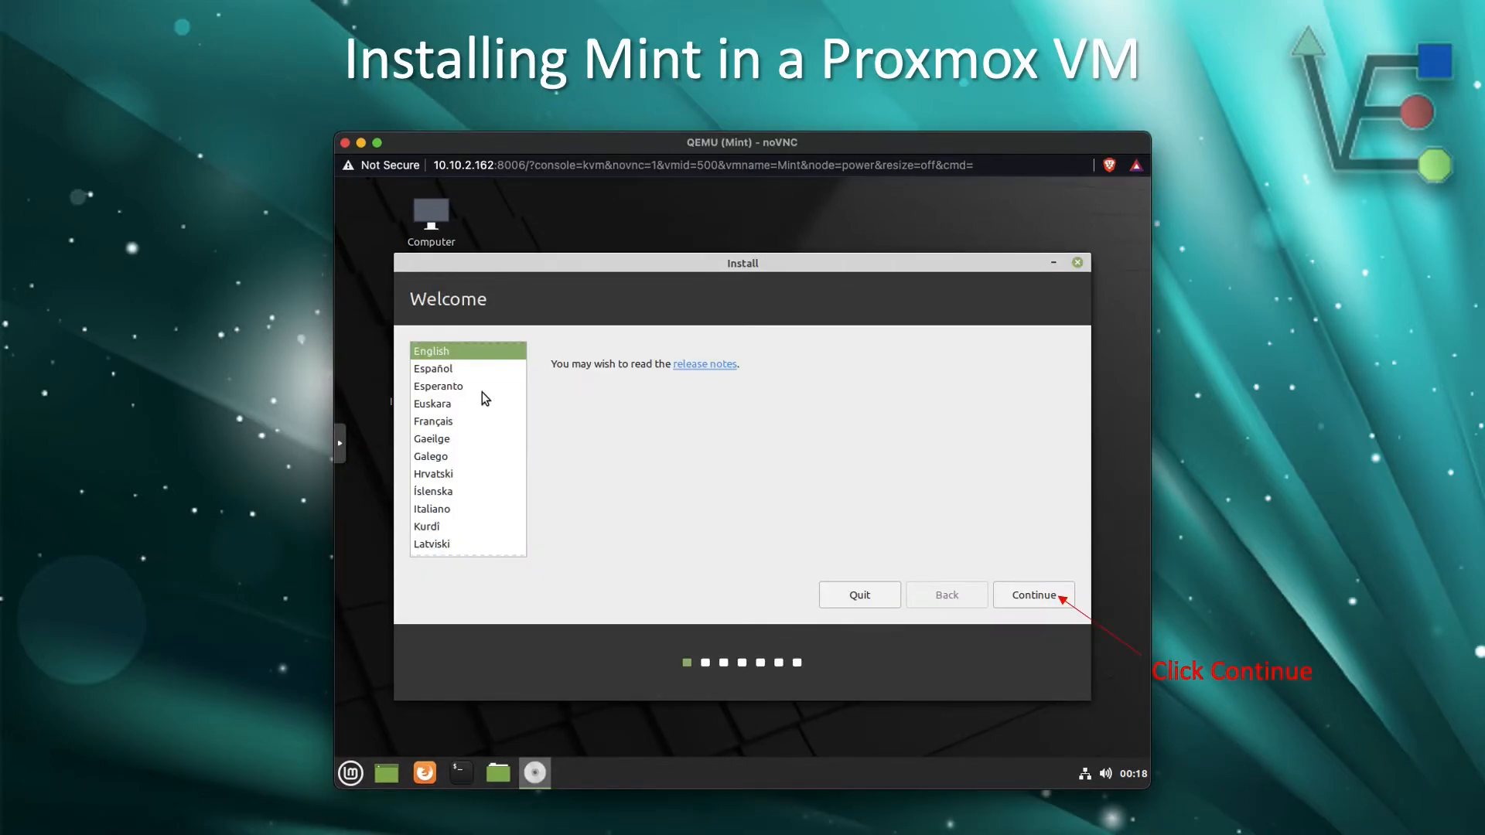
left_click(1033, 594)
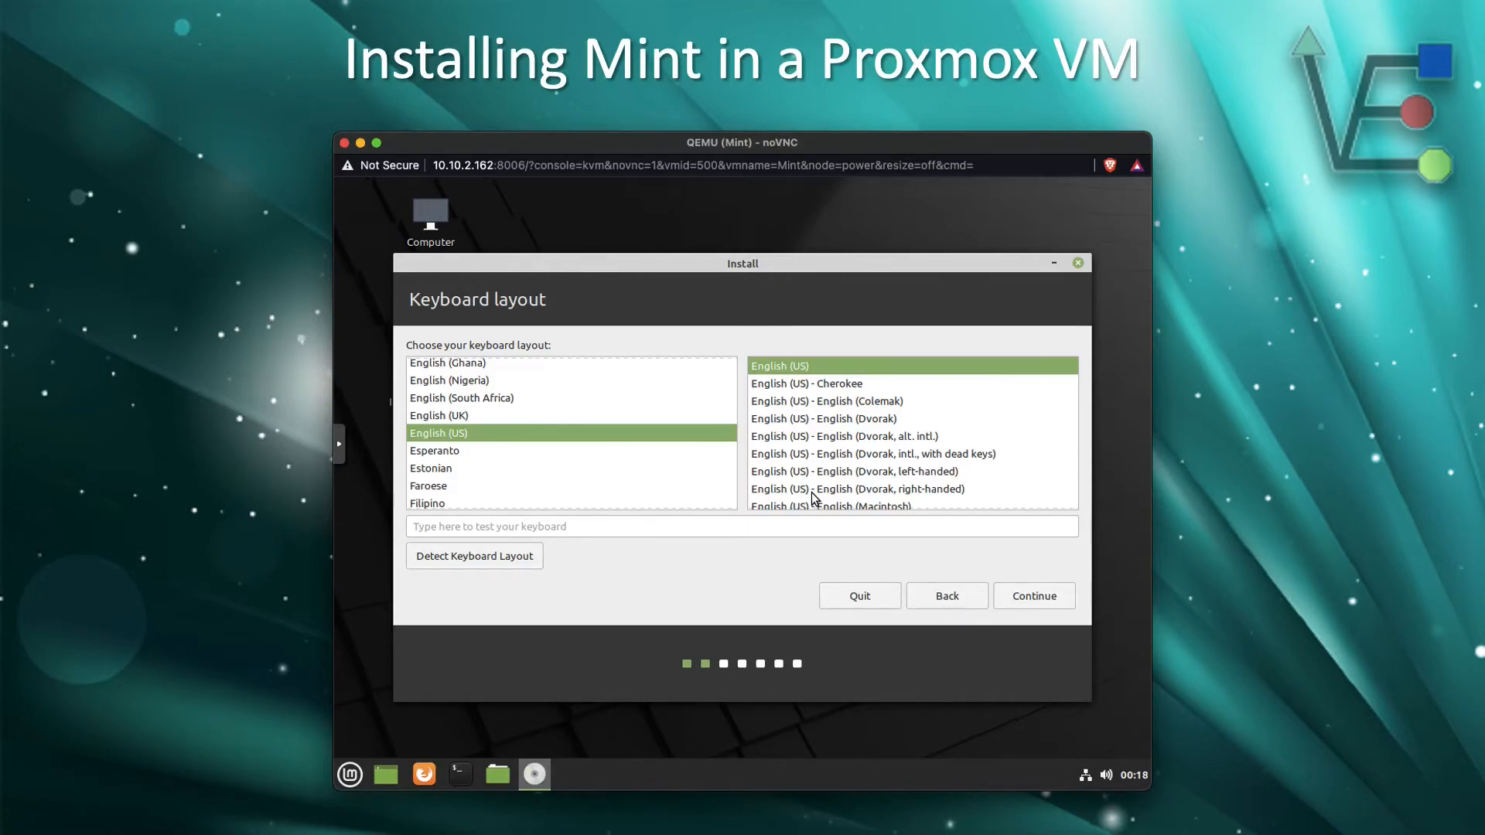
left_click(1033, 595)
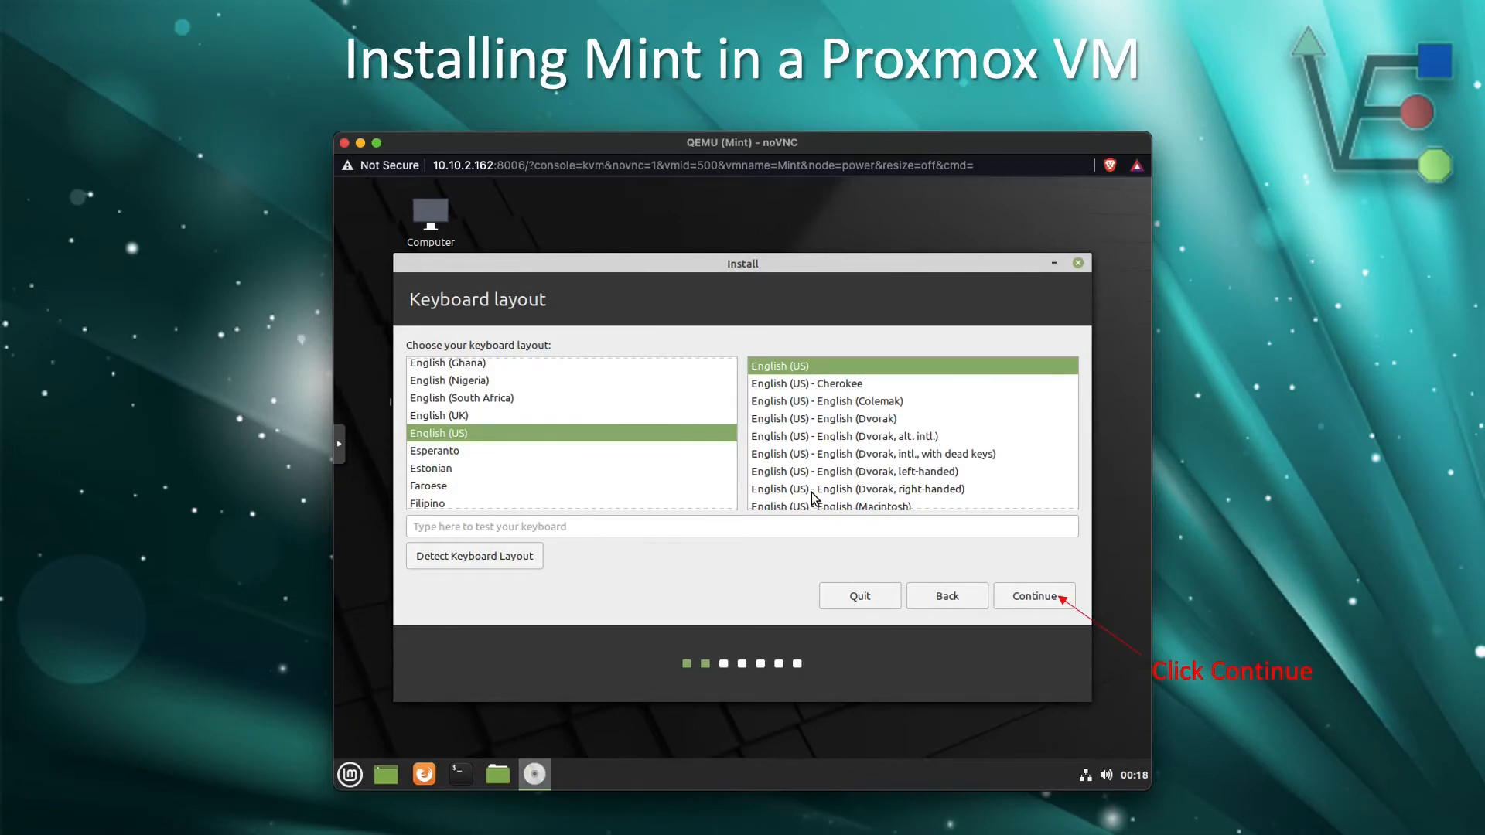
left_click(1035, 596)
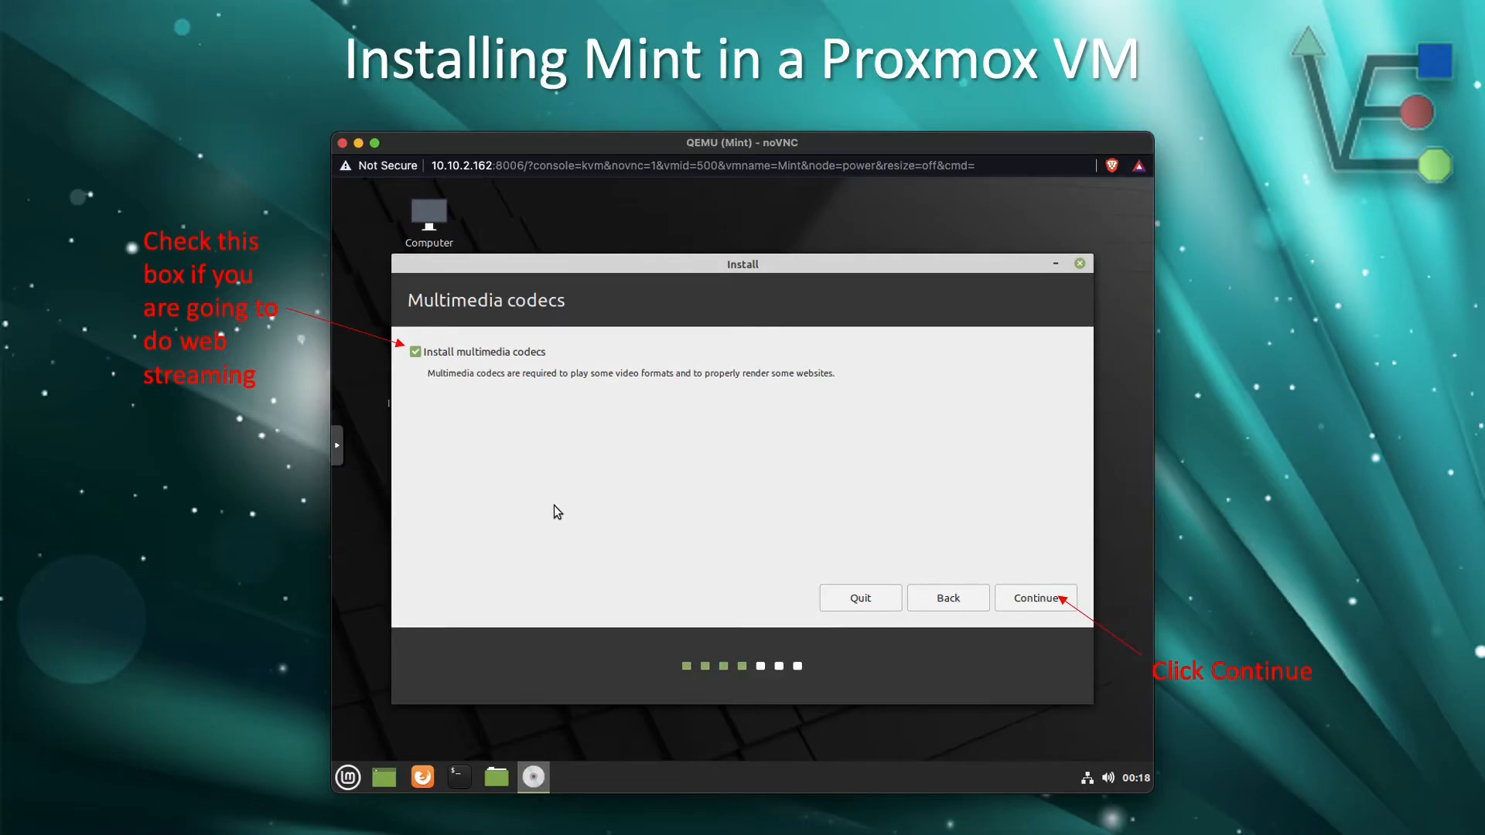
- Continue past codecs and start an erase-disk install, reaching the write-changes-to-disk confirmation
left_click(1035, 597)
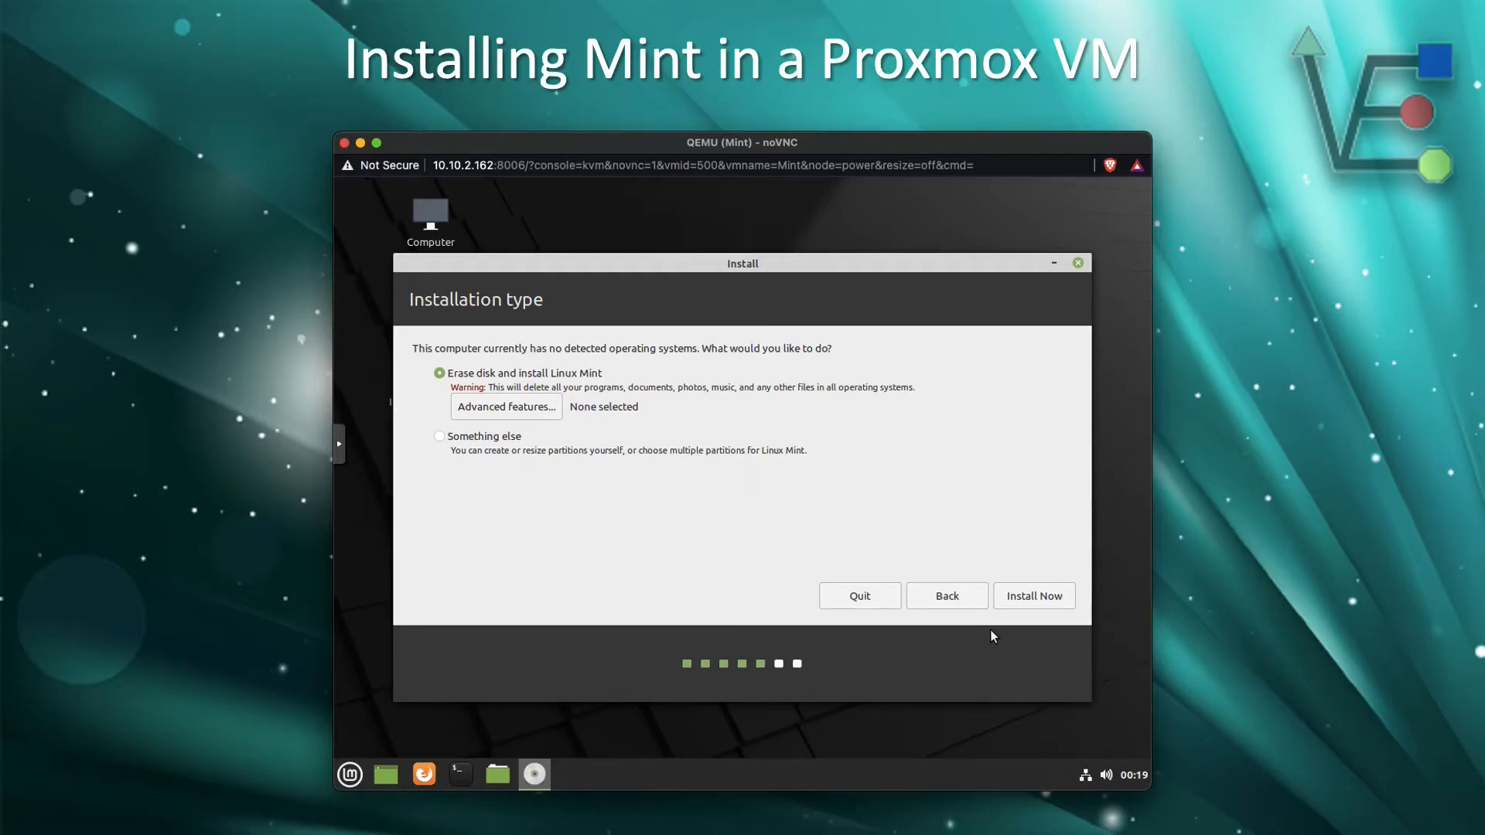
left_click(1034, 596)
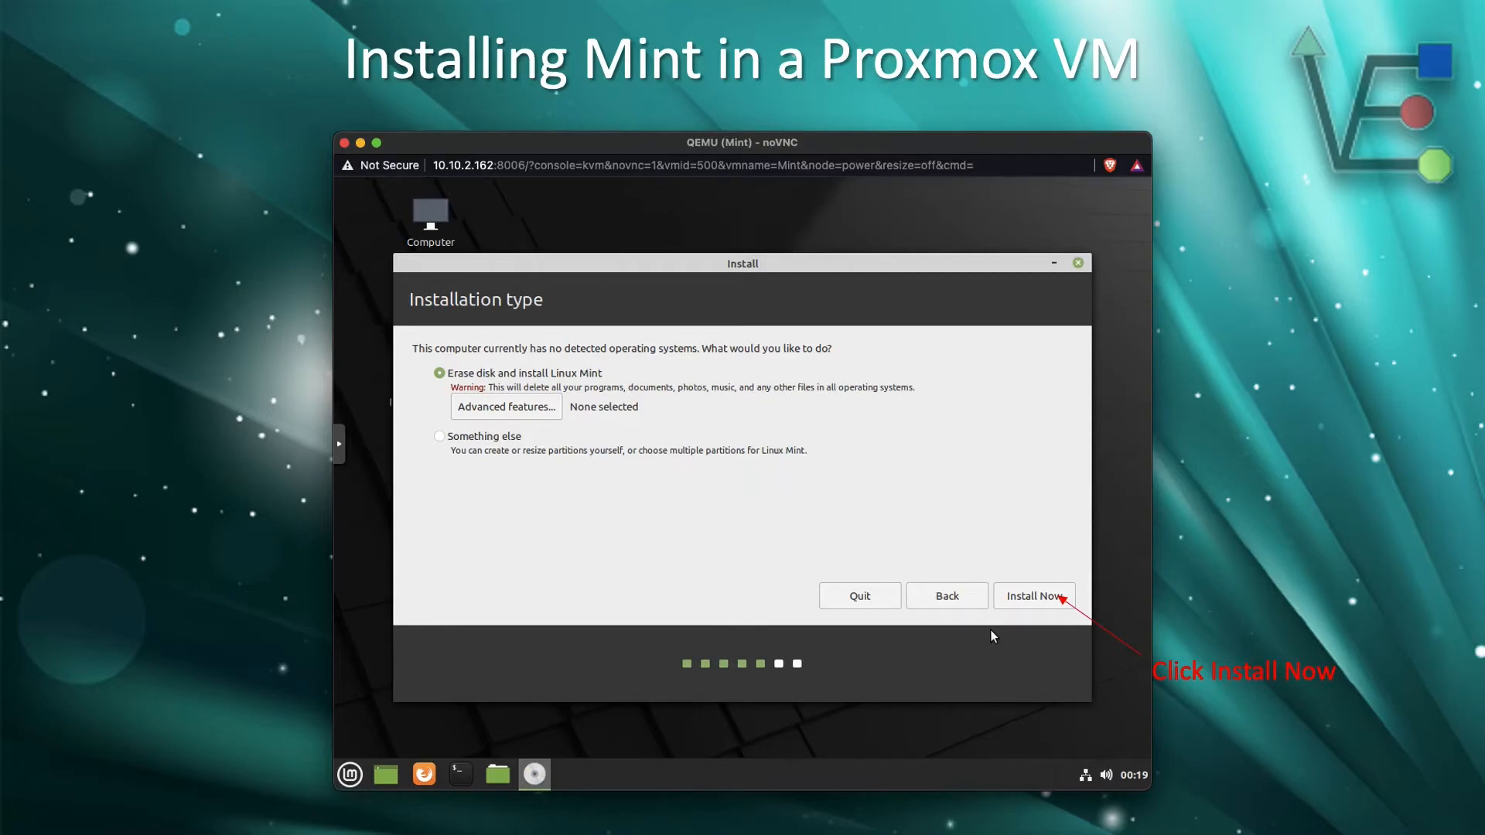
left_click(1034, 595)
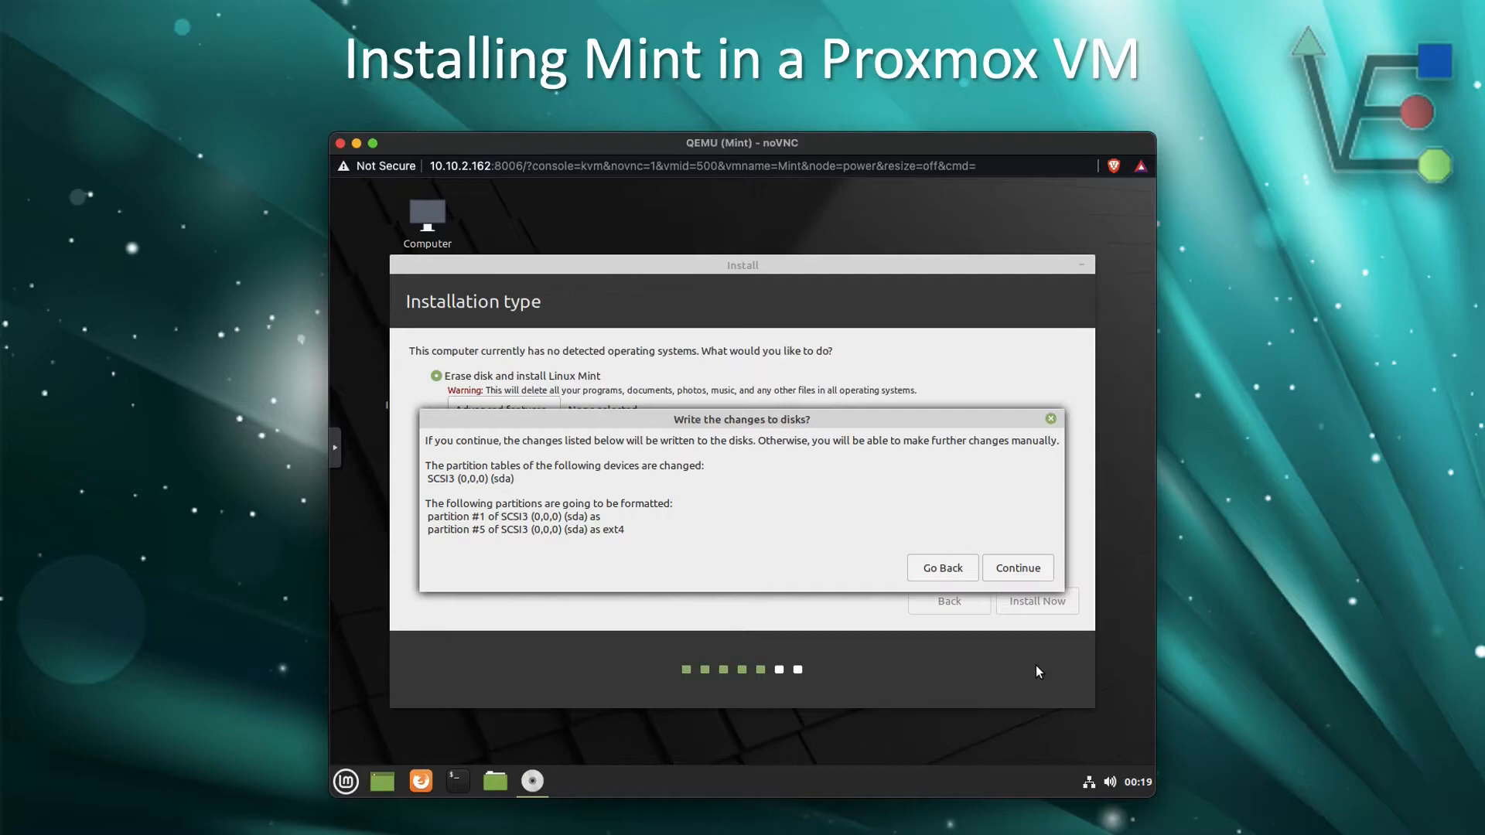
left_click(1018, 568)
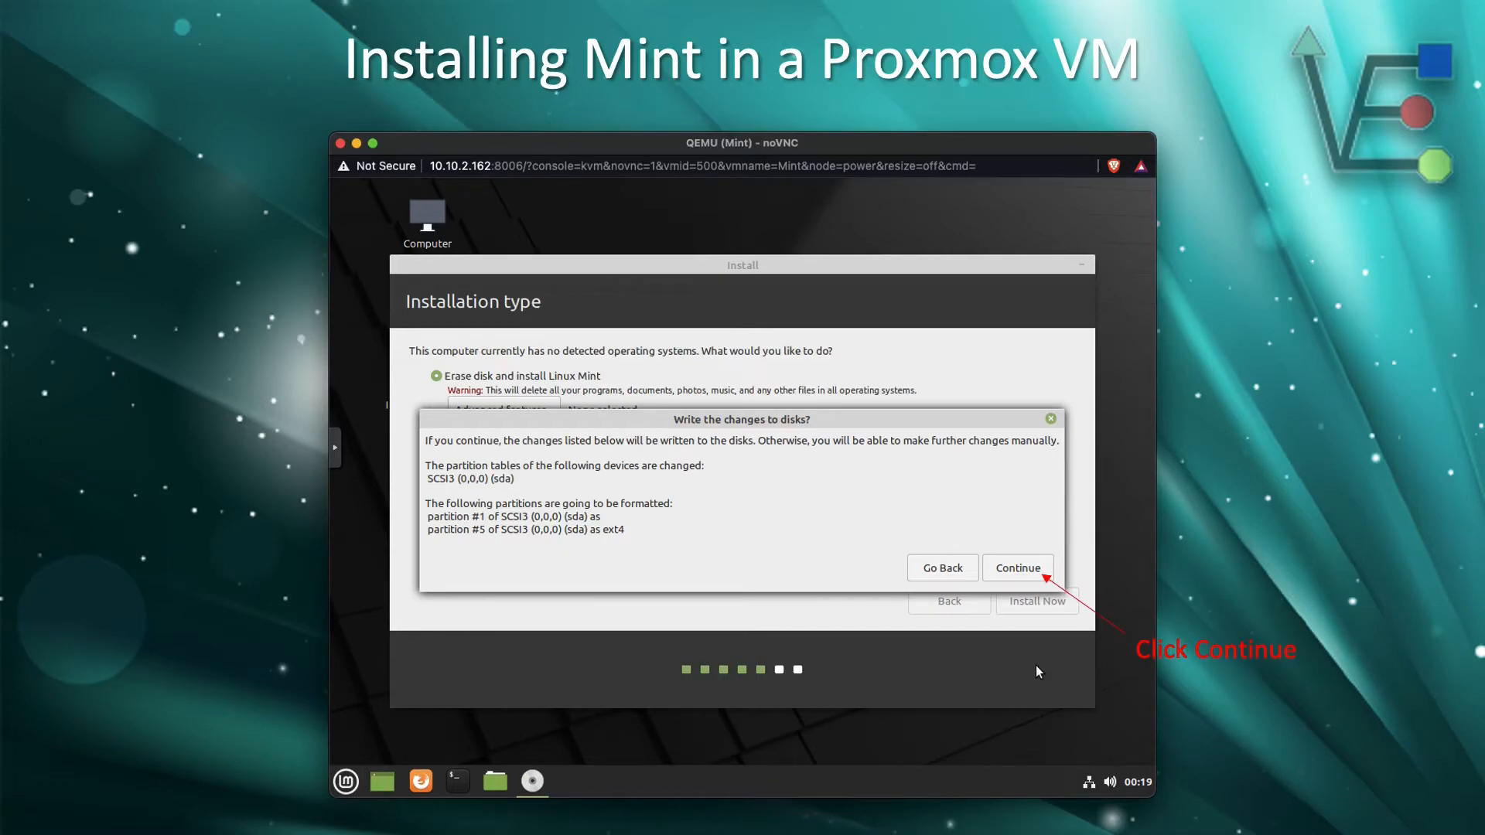
- Approve writing the sda partition changes and reach the location step showing New York
left_click(1018, 568)
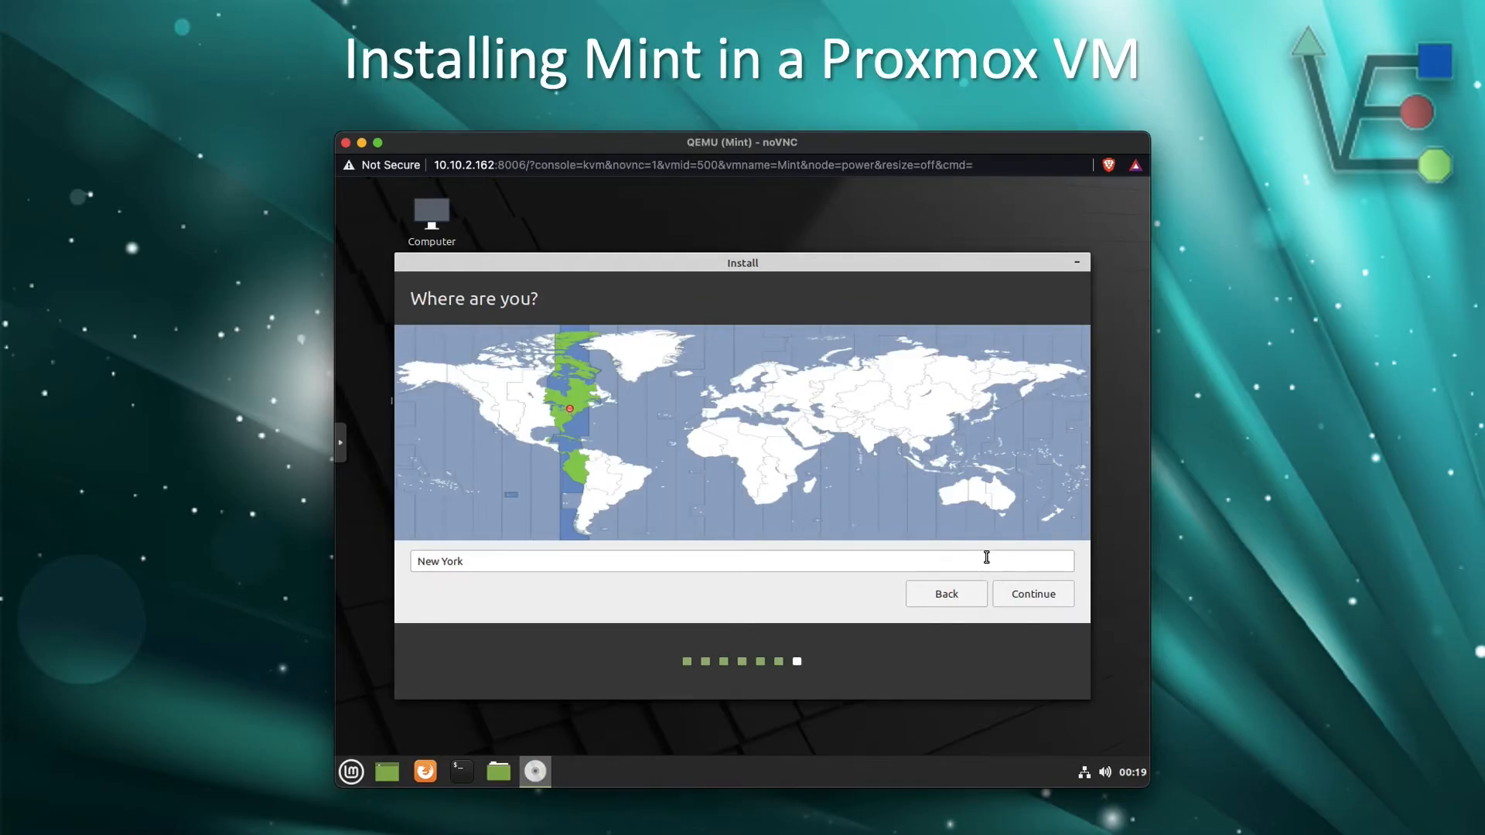
left_click(1032, 594)
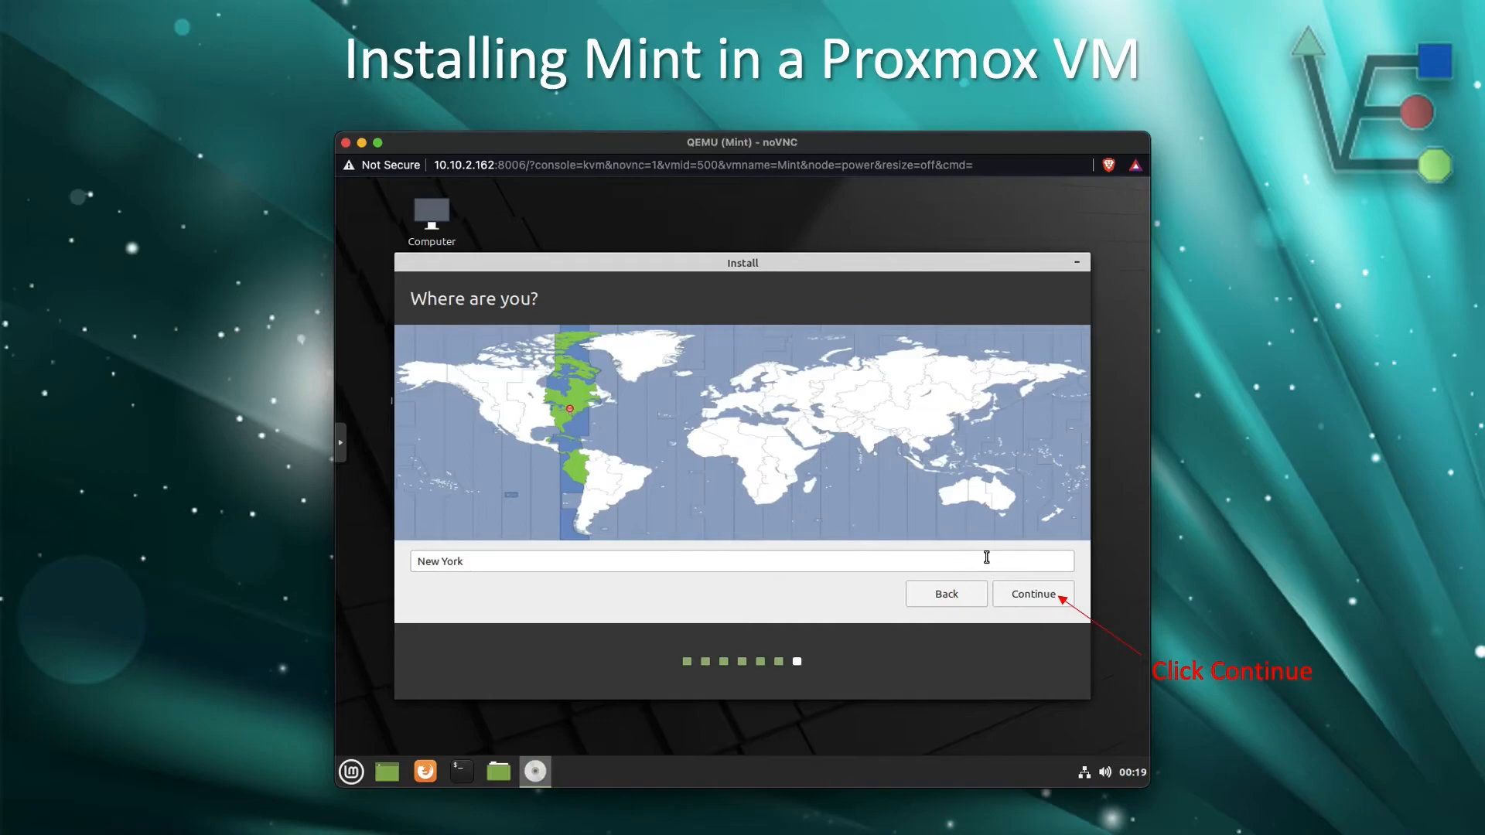
- Accept New York as the location and fill in user test's name, computer name and password
left_click(1032, 594)
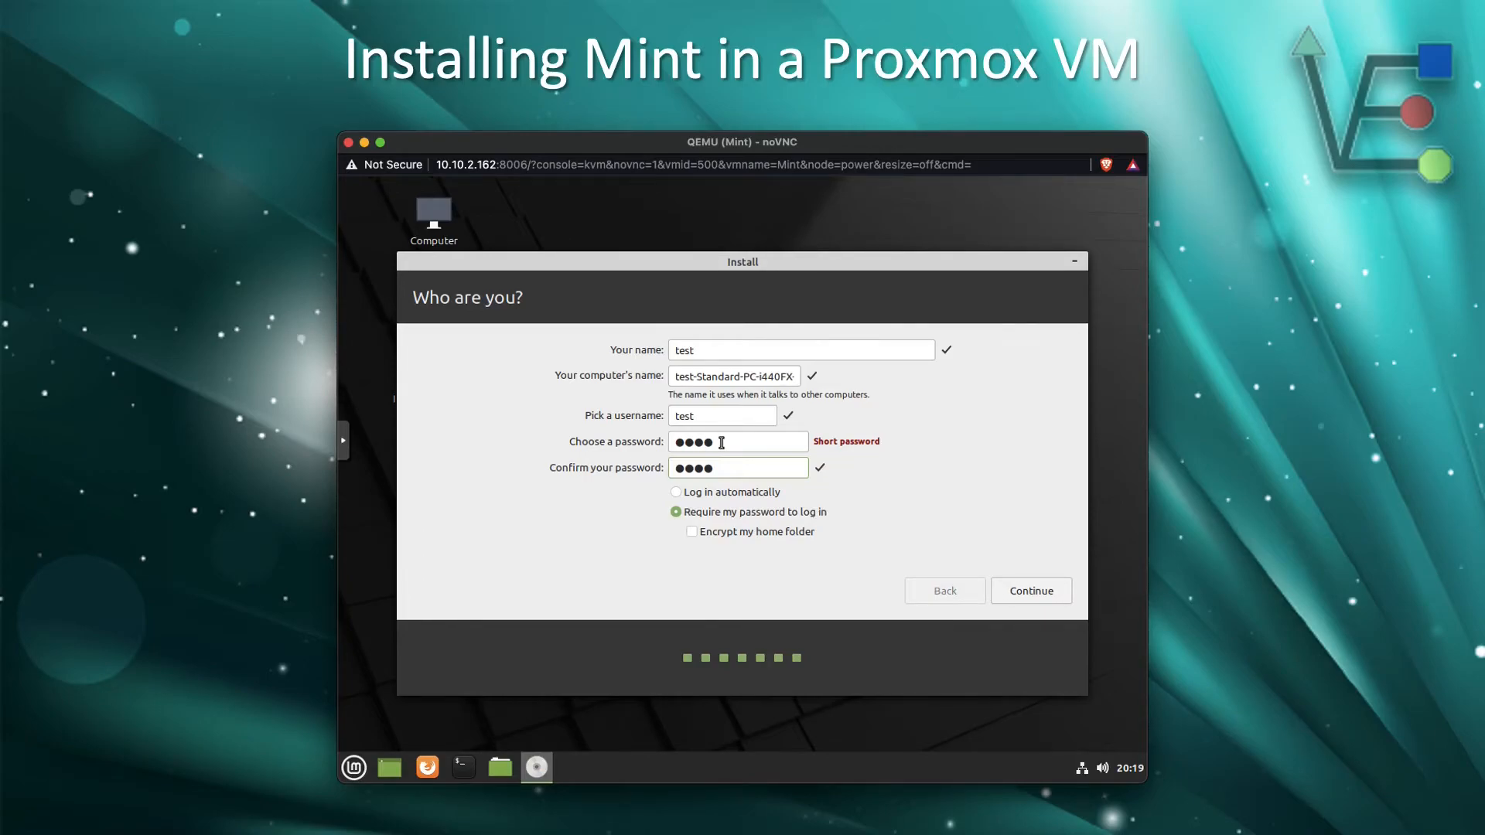
left_click(1030, 589)
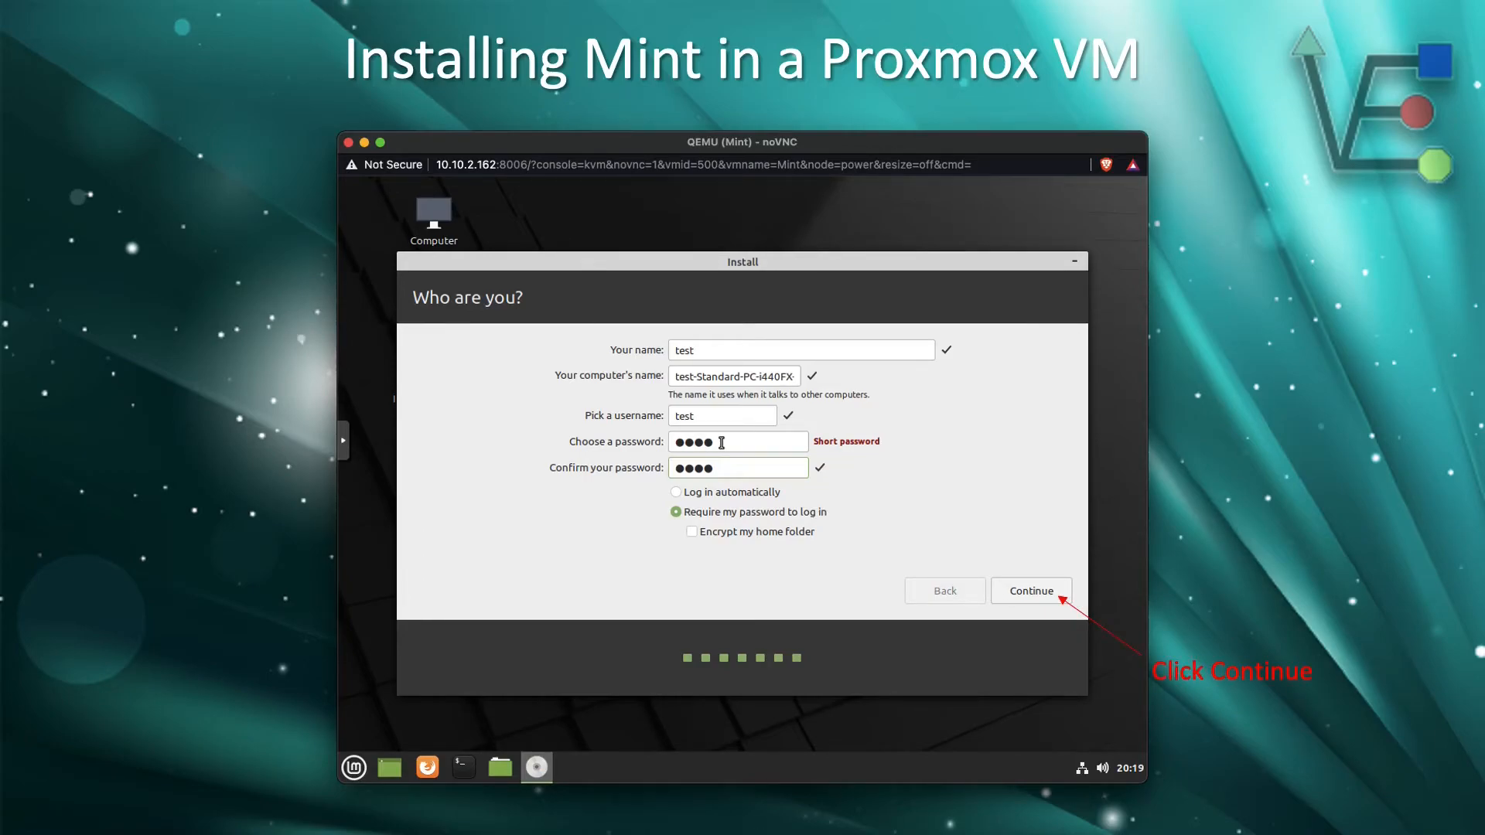
- Submit the account details, wait for 'Installation Complete', and restart into the installed Mint system
left_click(1030, 589)
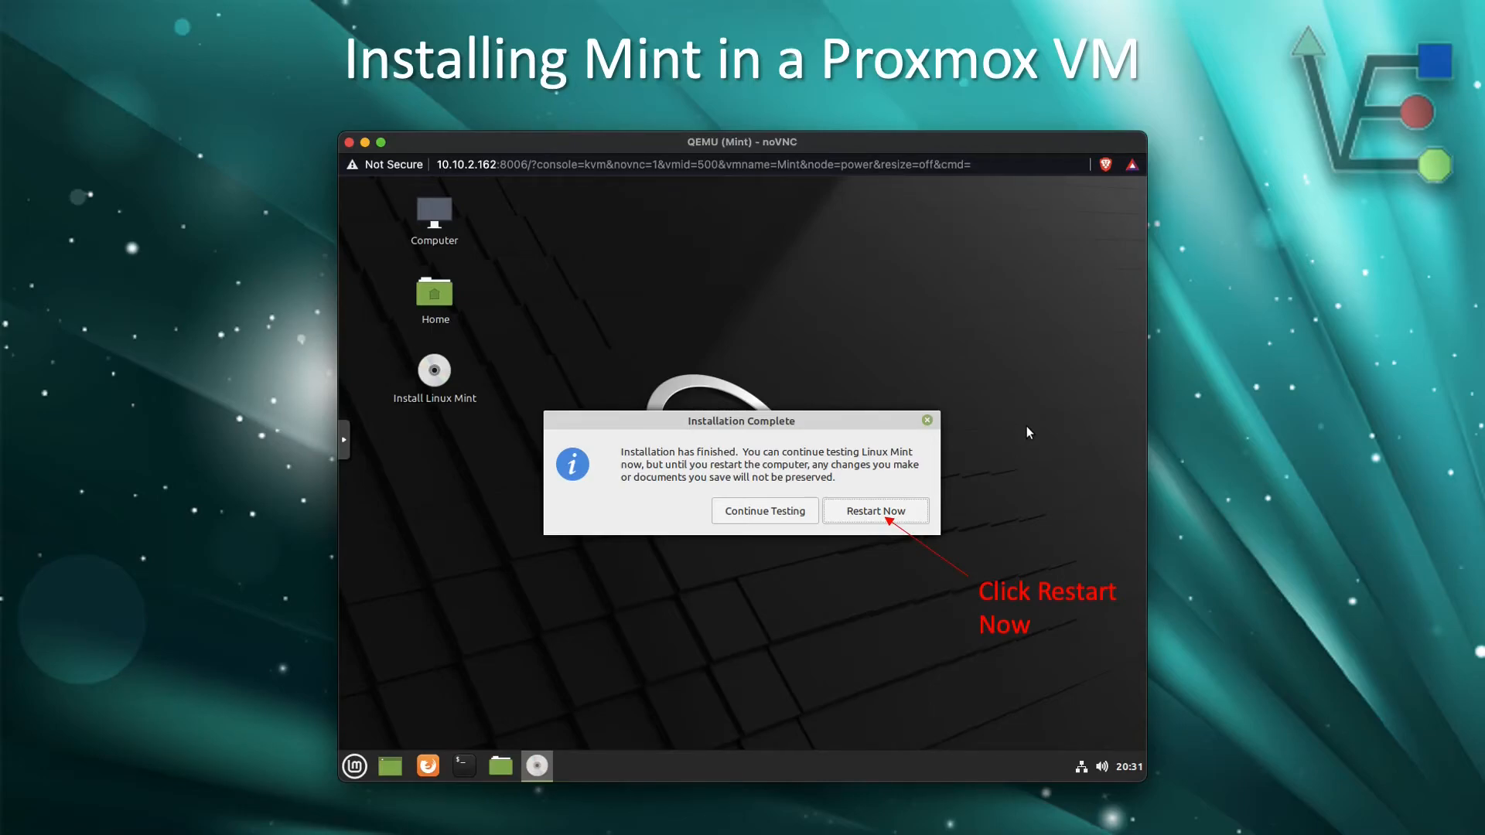
left_click(874, 511)
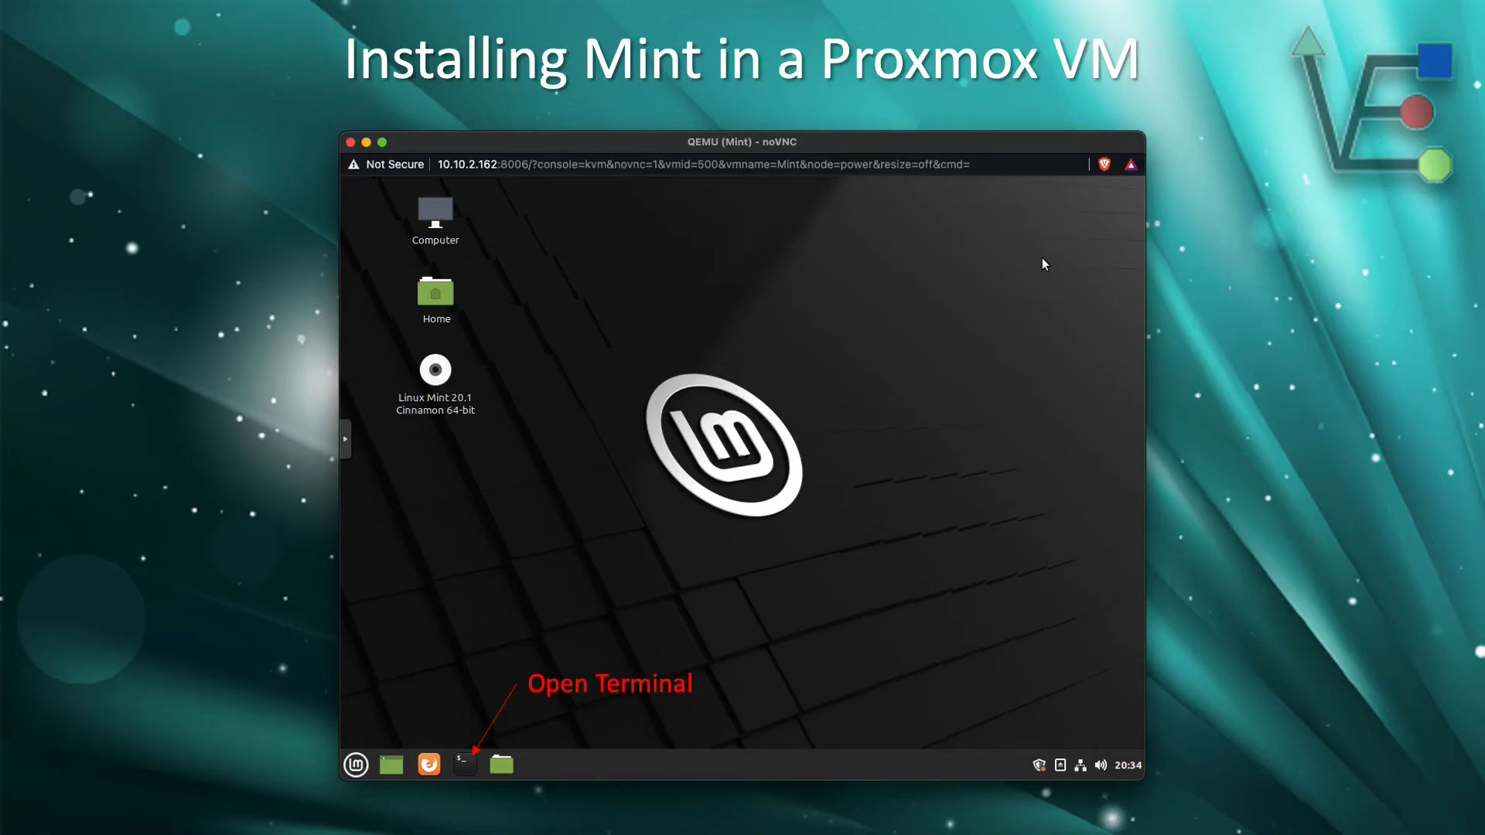
- Launch a terminal from the taskbar to run 'sudo apt update && sudo apt upgrade -y'
left_click(462, 764)
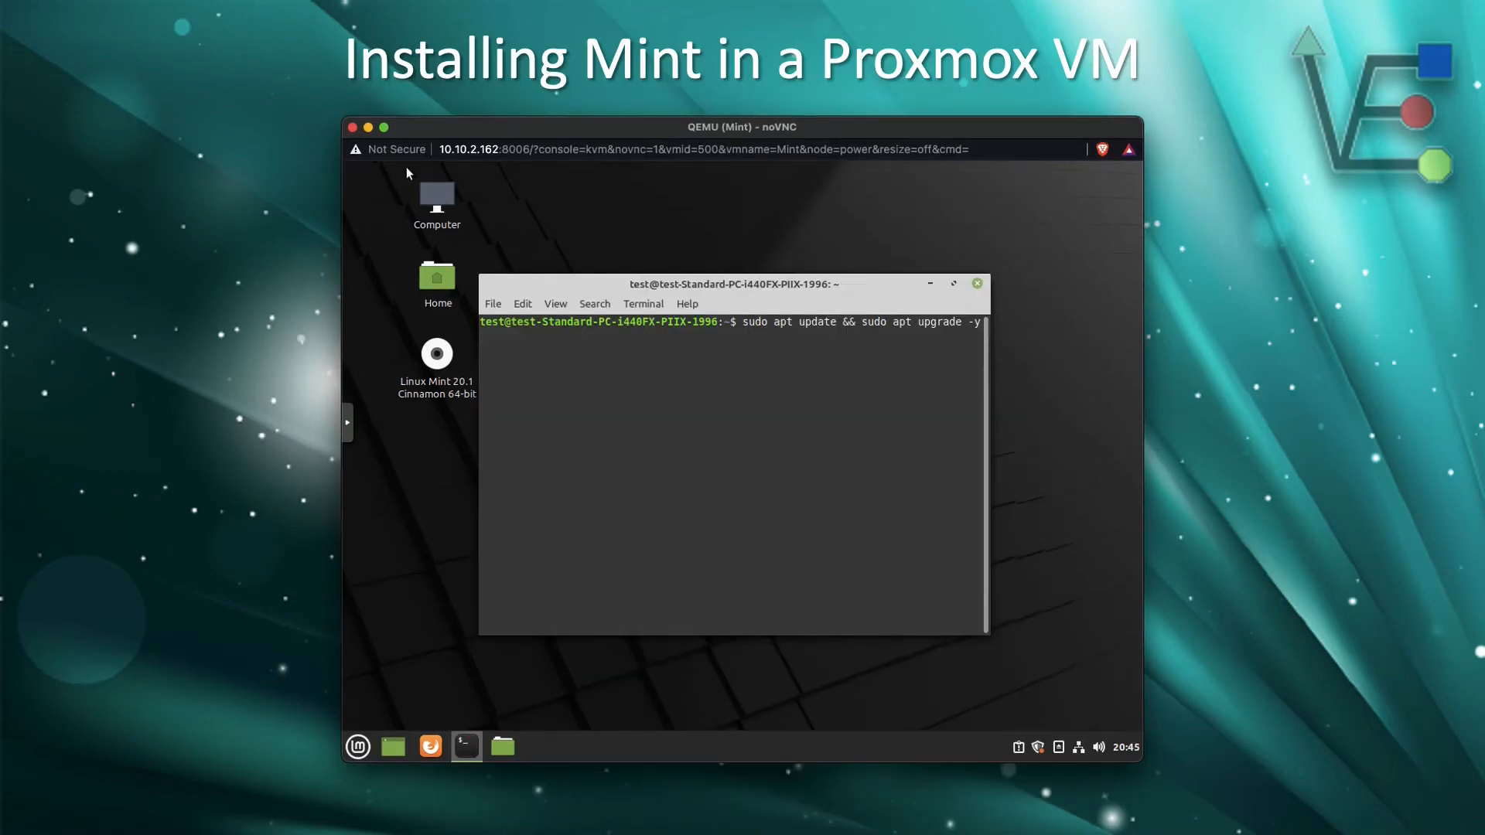